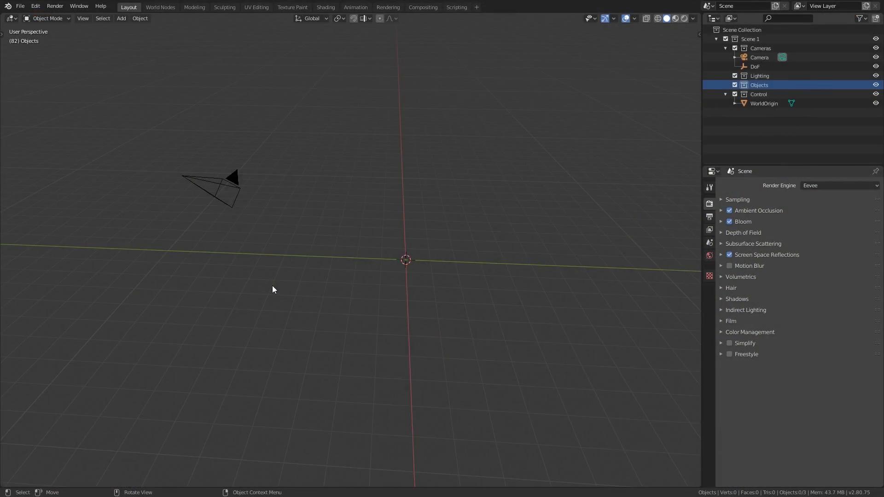
# - Add a cube mesh to the empty scene, then glance at the reference scene
pyautogui.moveTo(273, 289); pyautogui.dragTo(210, 161)
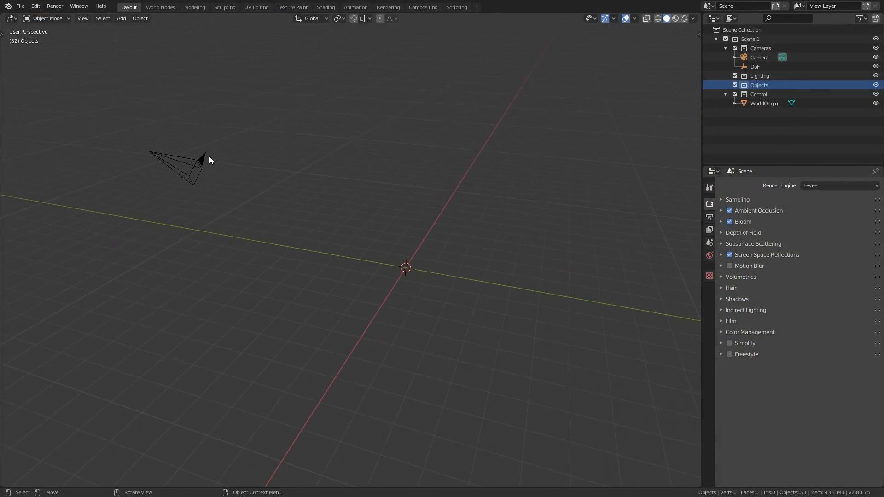
pyautogui.click(121, 19)
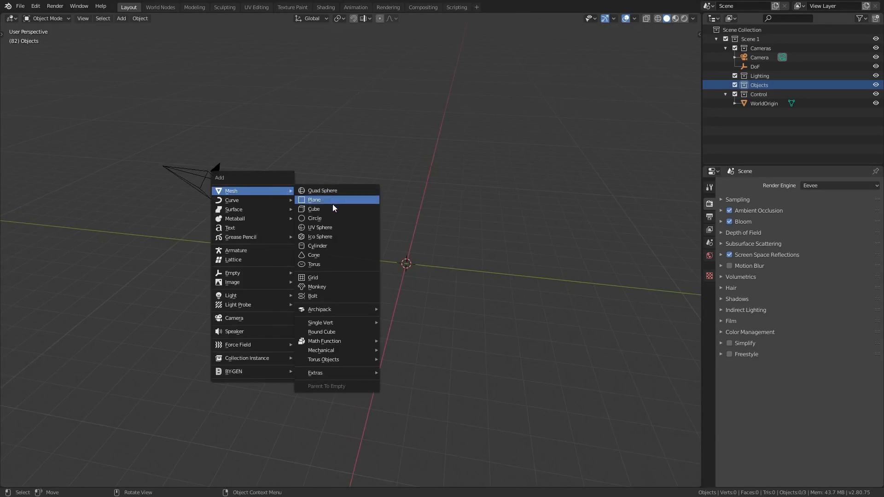
pyautogui.click(314, 209)
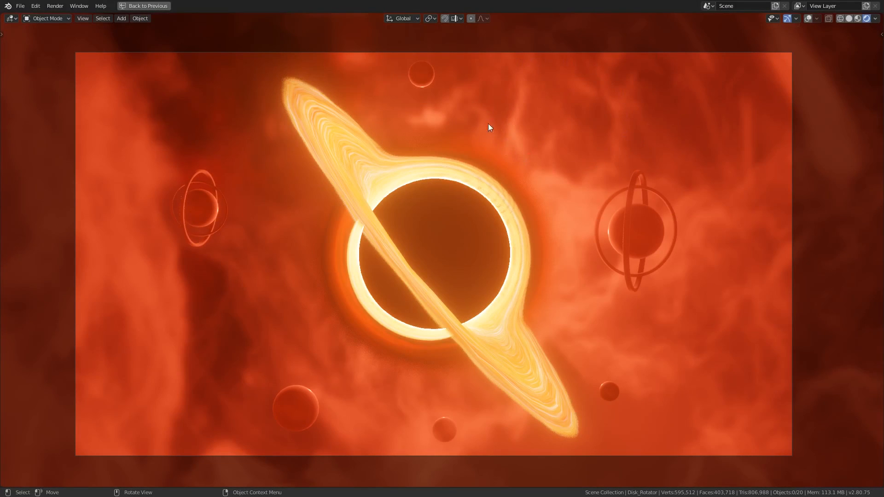
pyautogui.click(143, 5)
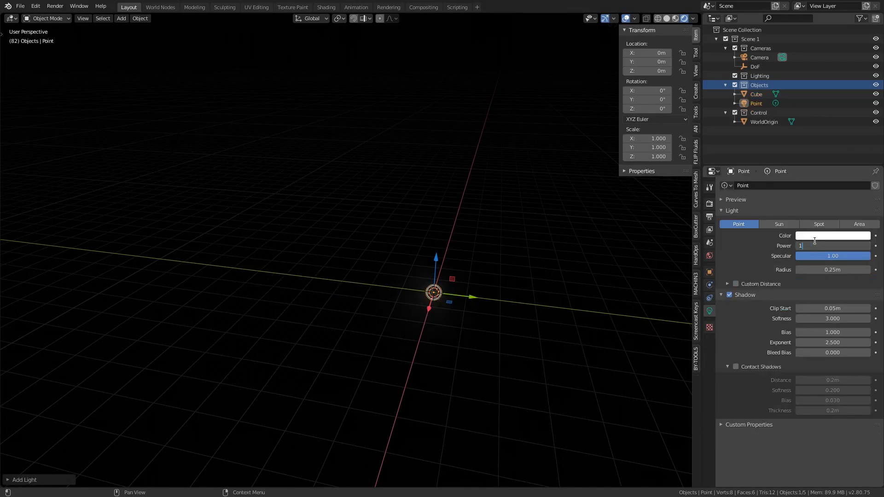
# - Set the point light's power to 10000 W and check its glow through the fog
pyautogui.write('10000W')
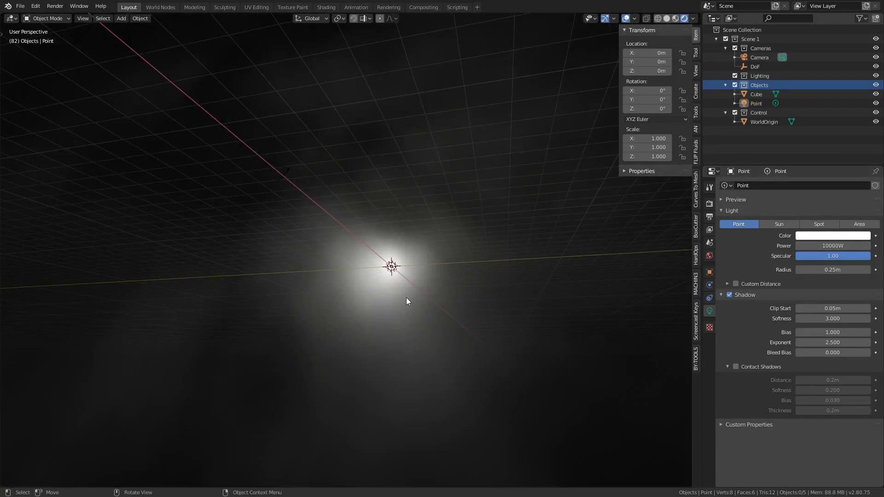
pyautogui.moveTo(406, 293); pyautogui.dragTo(398, 327)
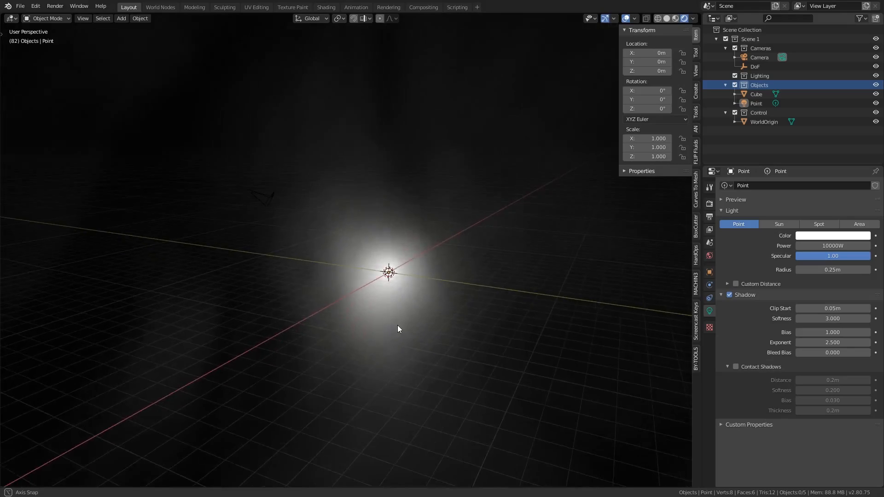
pyautogui.click(832, 236)
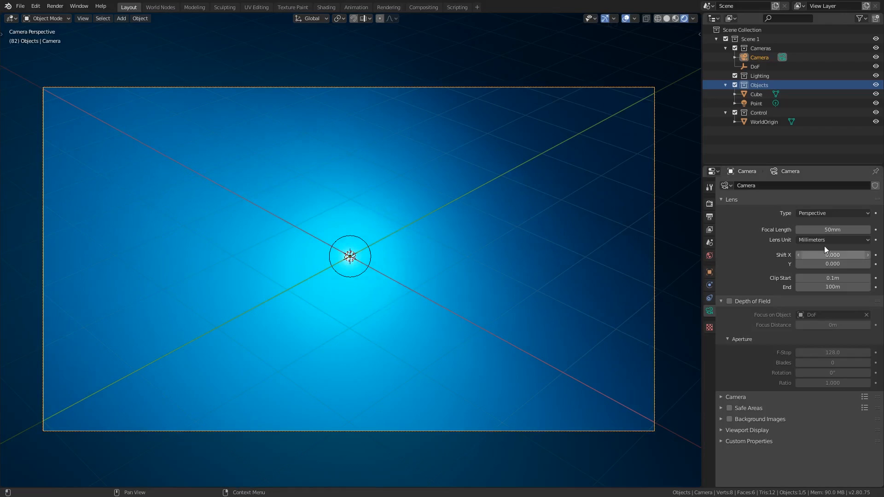
# - Lower the camera's focal length from 50mm to 16mm
pyautogui.moveTo(857, 229); pyautogui.dragTo(812, 229)
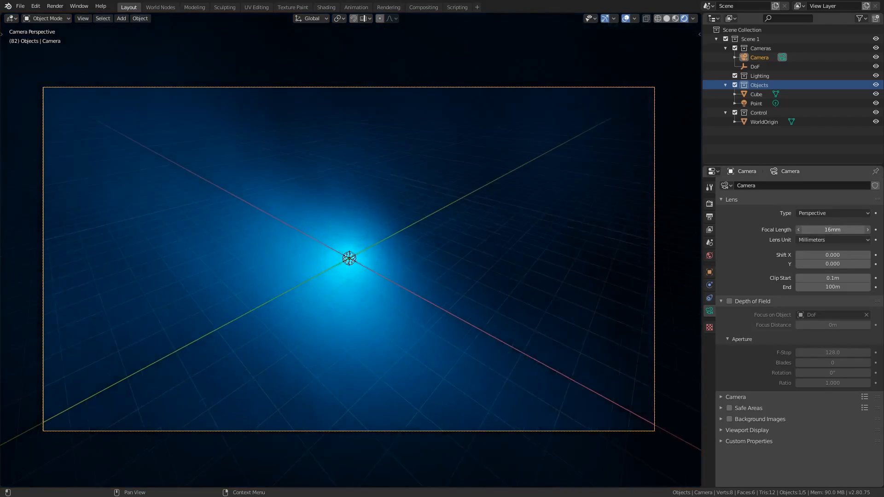
pyautogui.moveTo(829, 229); pyautogui.dragTo(840, 229)
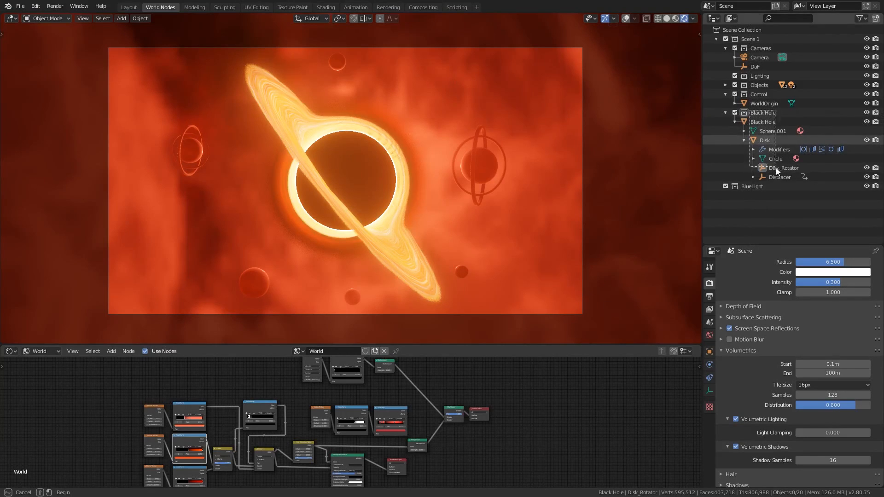
# - Copy the Black Hole collection from the reference scene, paste it here and set its origin to geometry
pyautogui.click(782, 168)
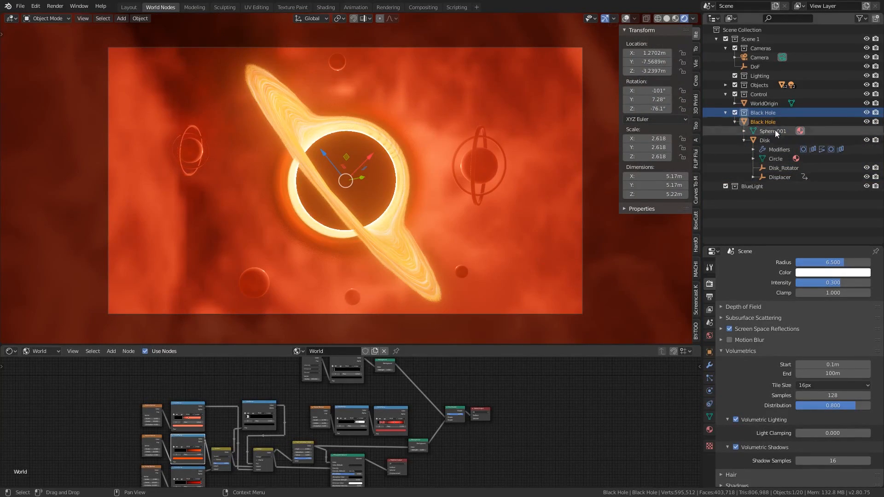
pyautogui.rightClick(762, 112)
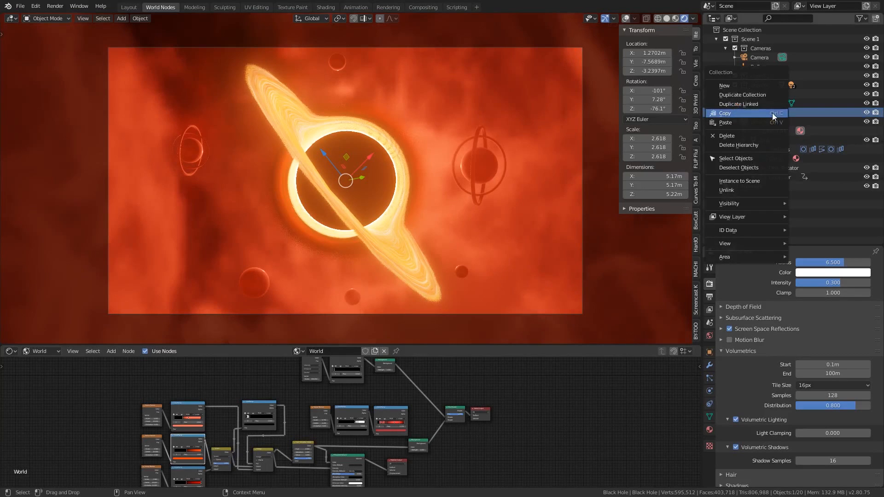
pyautogui.click(725, 112)
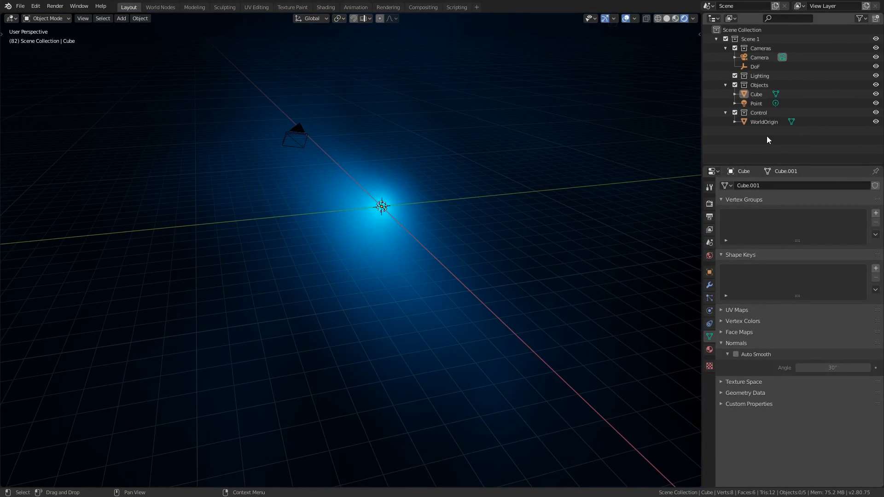
pyautogui.press('ctrl+v')
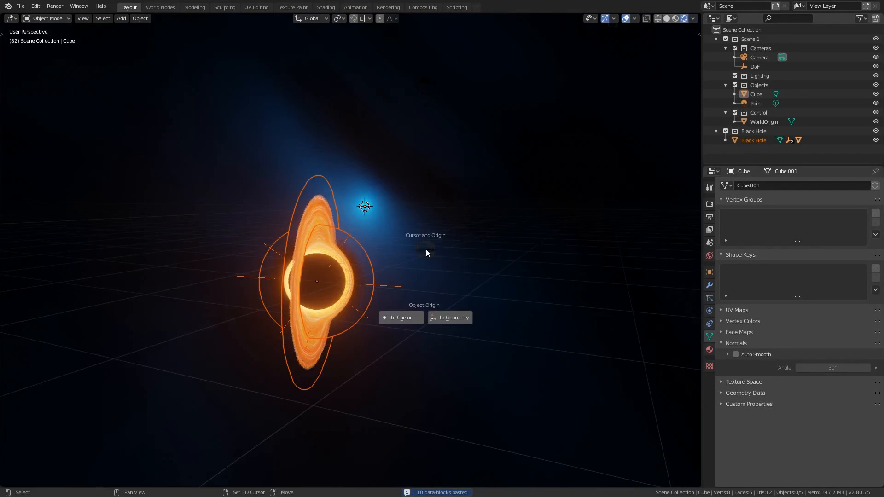
pyautogui.click(401, 317)
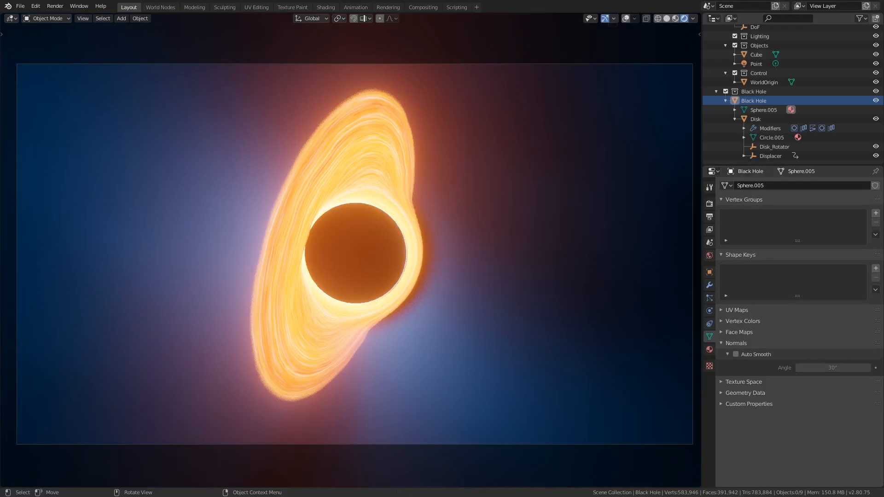
# - Move the ColorRamp stops to white ~0.78 and black 0.155 in BlackHole_New.005
pyautogui.click(160, 6)
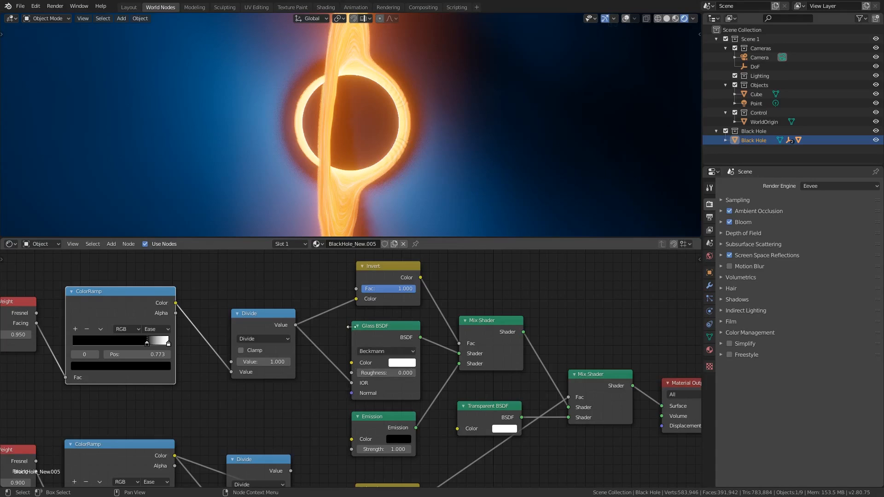
pyautogui.moveTo(356, 404)
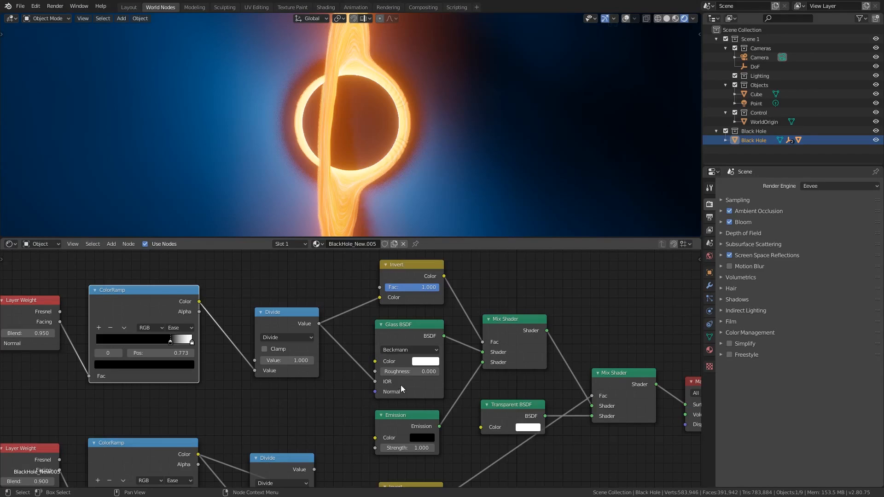
pyautogui.moveTo(385, 392)
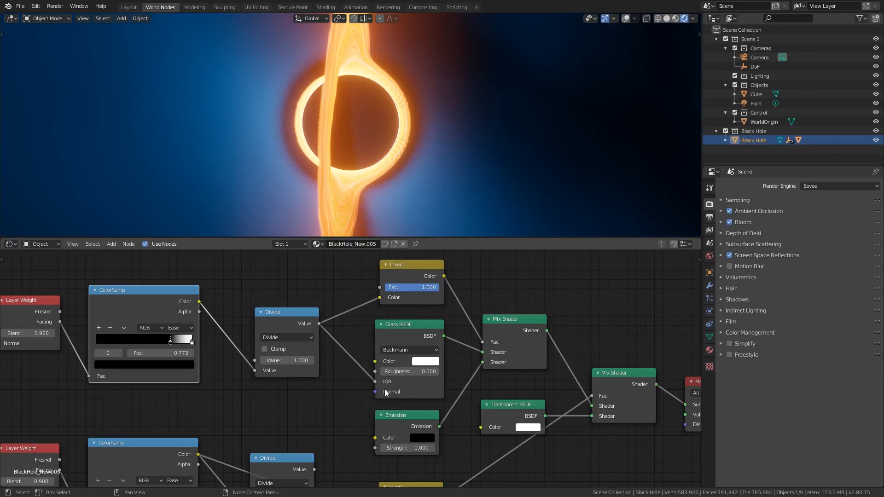
pyautogui.moveTo(116, 374)
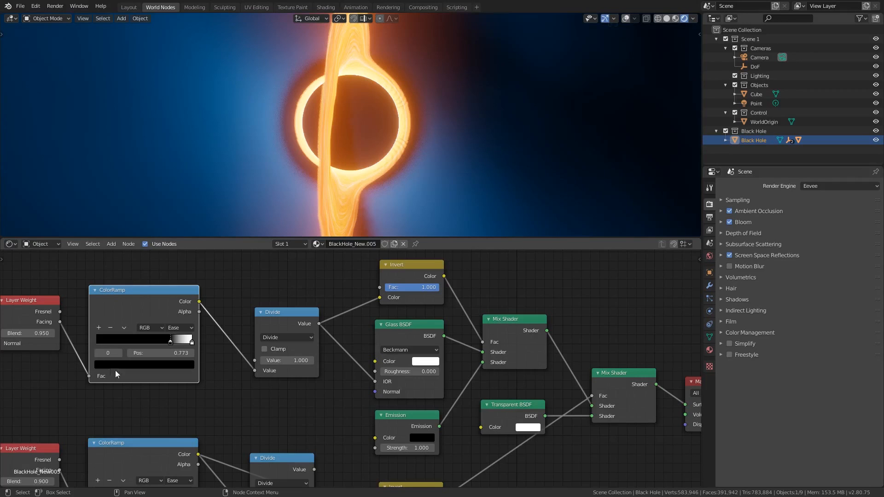
pyautogui.moveTo(170, 338); pyautogui.dragTo(145, 338)
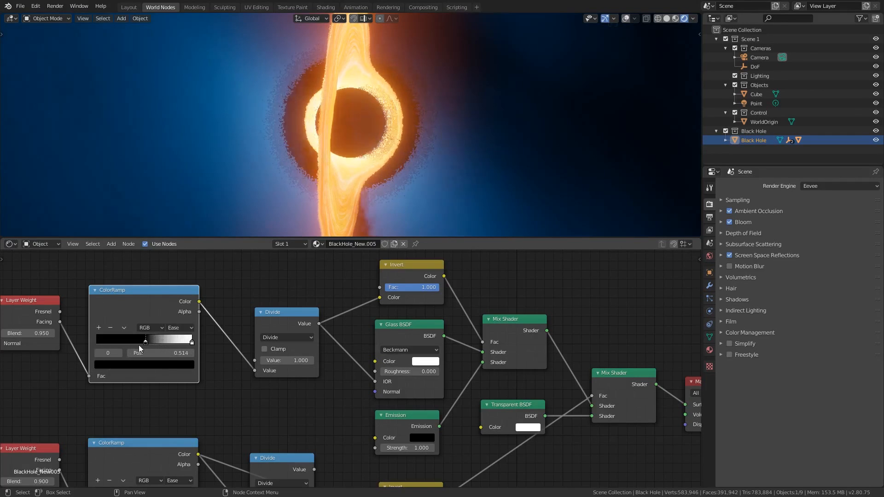
pyautogui.moveTo(145, 338); pyautogui.dragTo(175, 338)
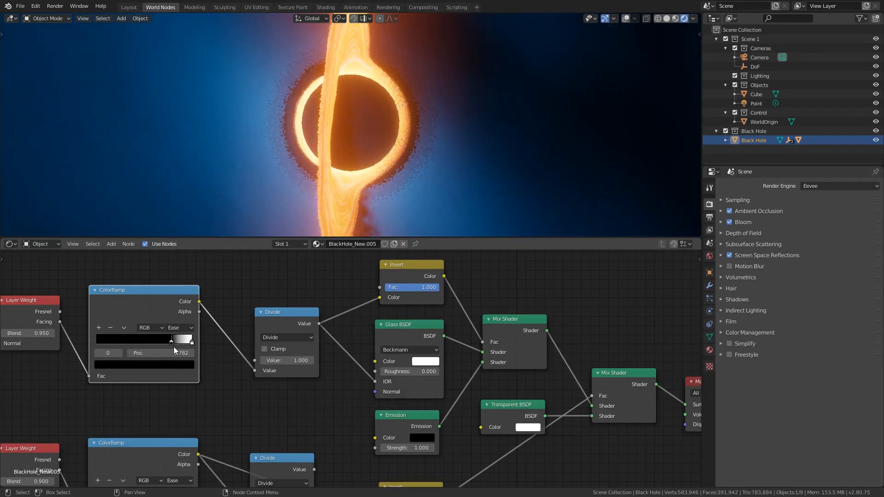
pyautogui.moveTo(173, 339); pyautogui.dragTo(109, 339)
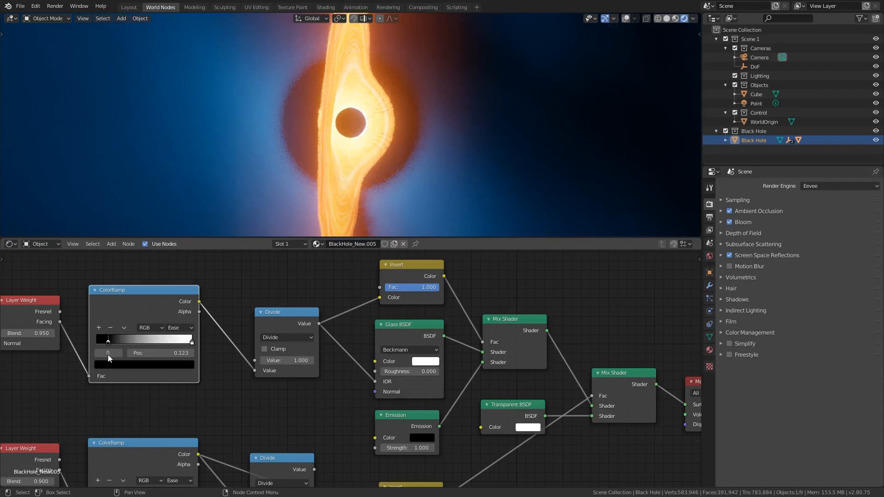
pyautogui.moveTo(108, 340); pyautogui.dragTo(112, 341)
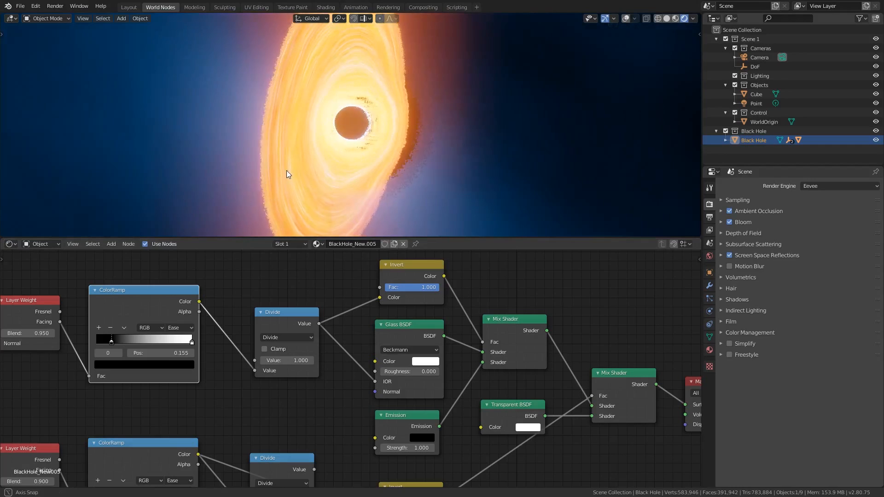
# - Shift the Disk material's HSV hue so the accretion disk glows purple-pink
pyautogui.click(754, 156)
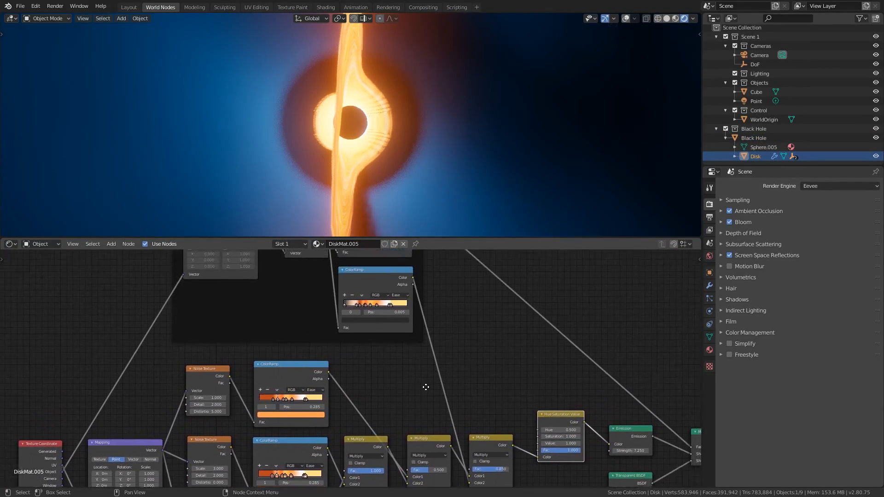
pyautogui.moveTo(425, 388); pyautogui.dragTo(172, 314)
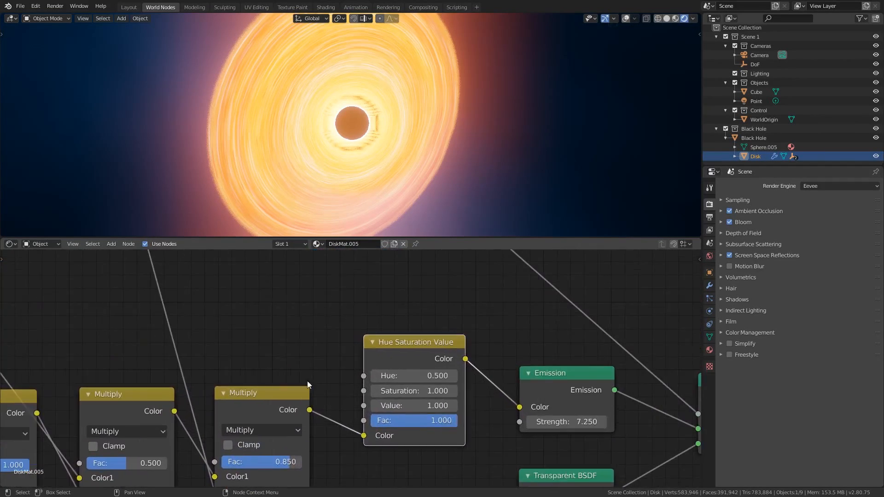
pyautogui.moveTo(414, 376)
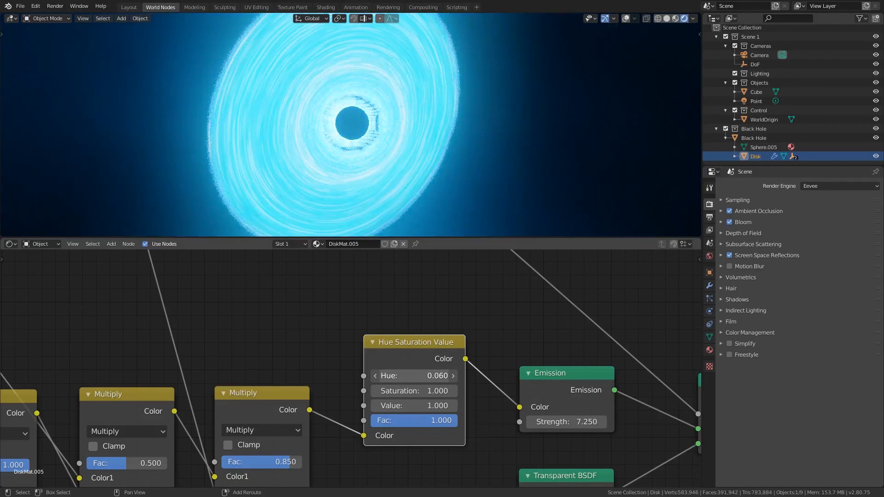
pyautogui.moveTo(395, 375); pyautogui.dragTo(420, 376)
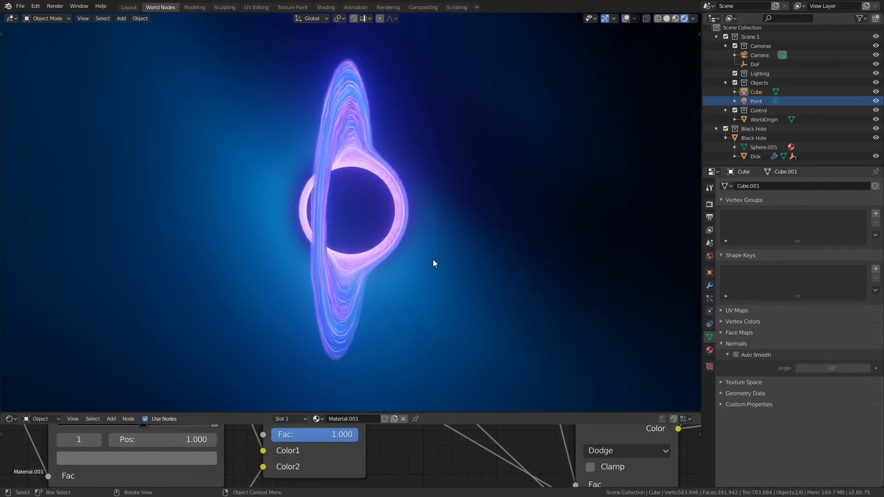
pyautogui.moveTo(409, 164)
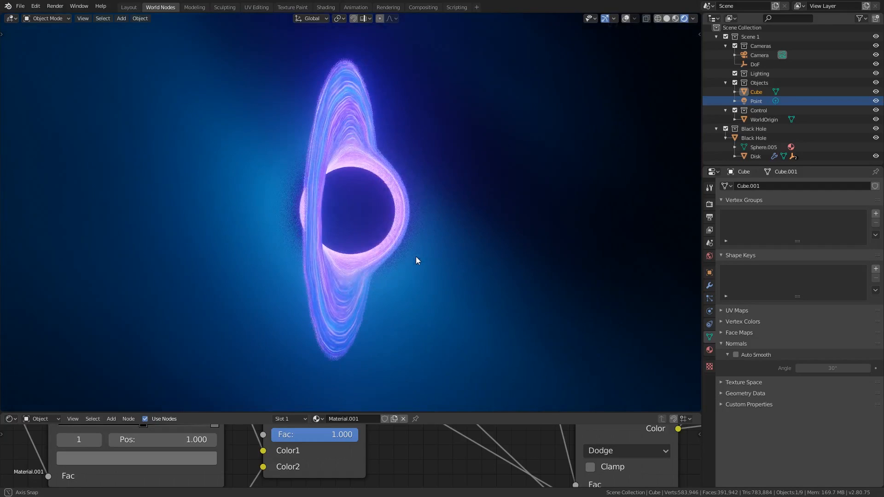
pyautogui.moveTo(417, 260); pyautogui.dragTo(408, 234)
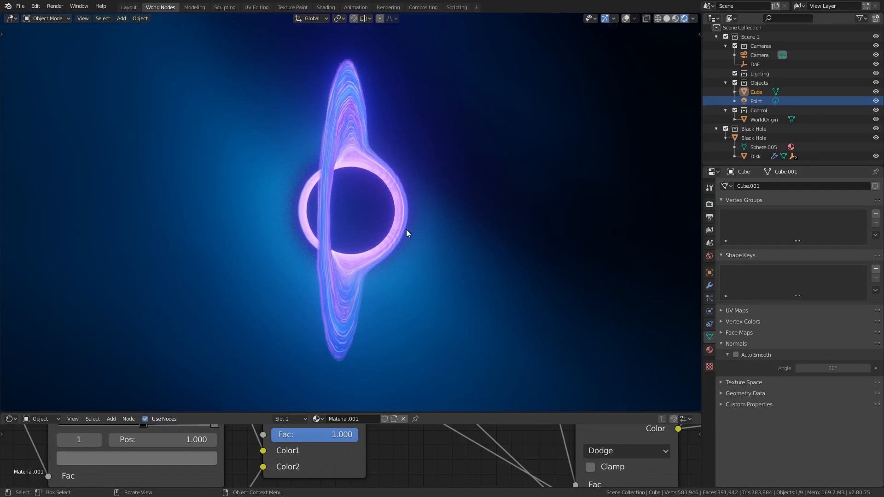
pyautogui.moveTo(389, 269)
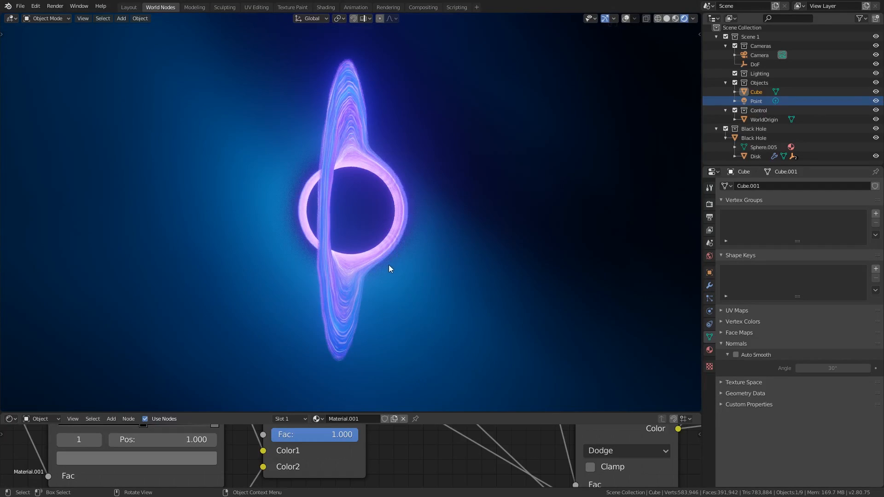
pyautogui.moveTo(536, 246)
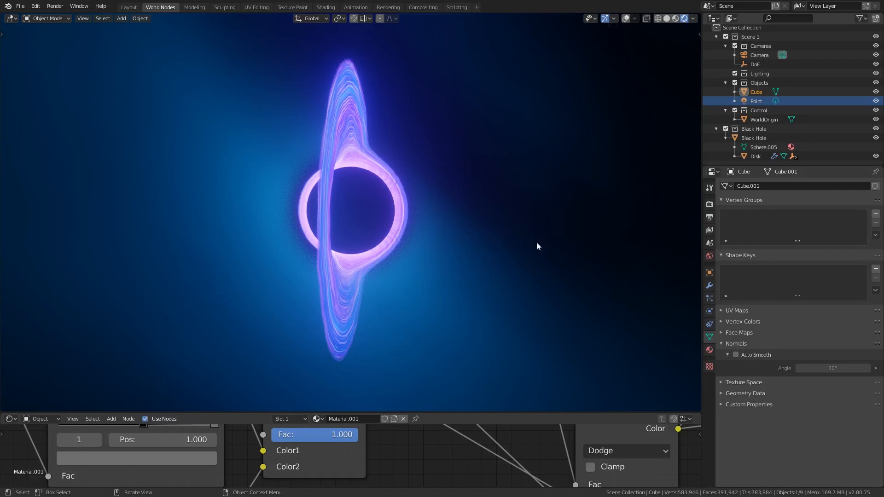
pyautogui.moveTo(535, 247); pyautogui.dragTo(446, 263)
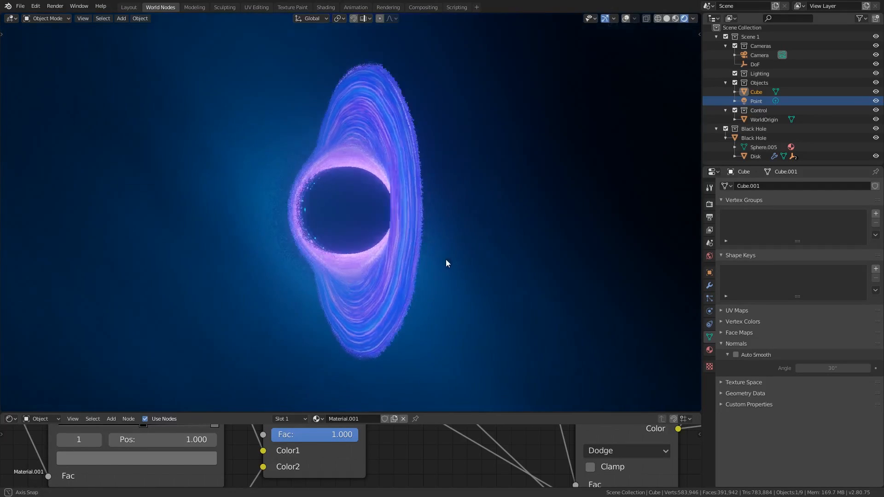
pyautogui.moveTo(446, 262); pyautogui.dragTo(420, 262)
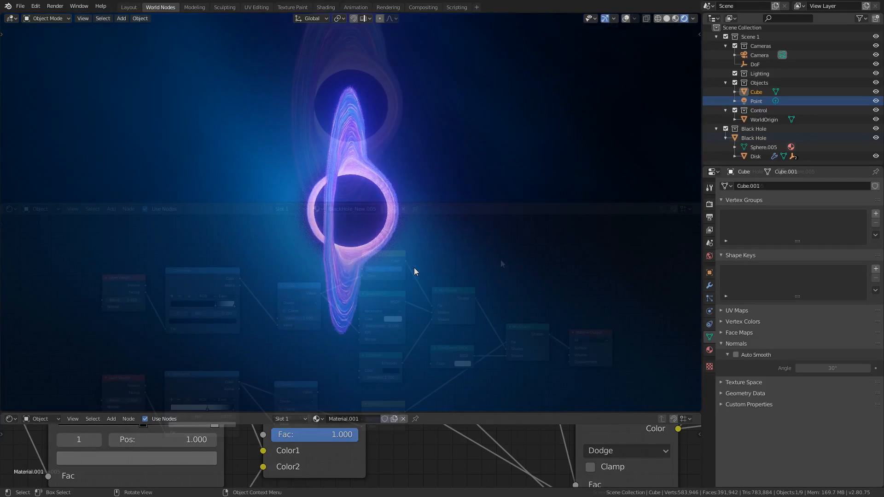
# - Wire the world's HSV colour into a new Background shader and set a colour's V to 0.640
pyautogui.click(754, 137)
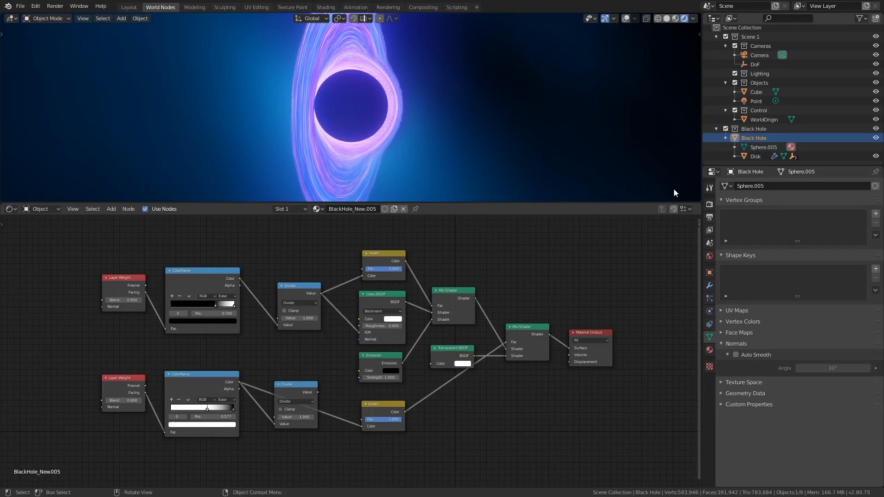
pyautogui.click(756, 91)
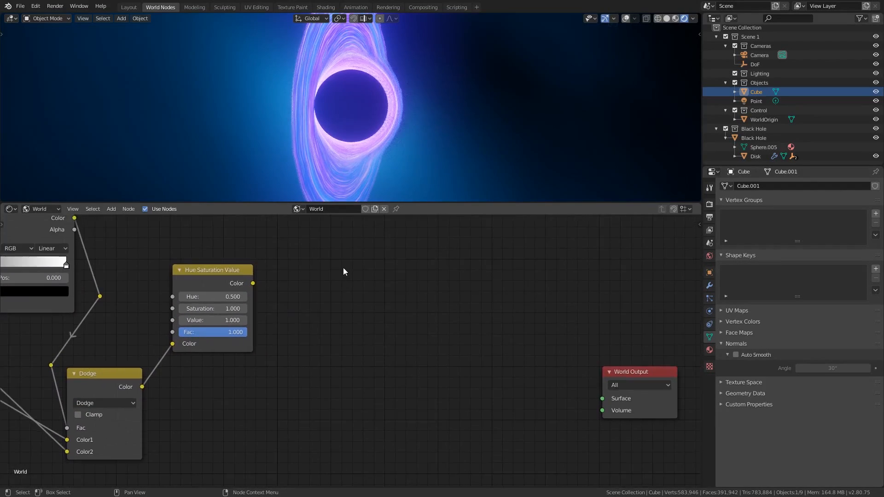
pyautogui.write('ba')
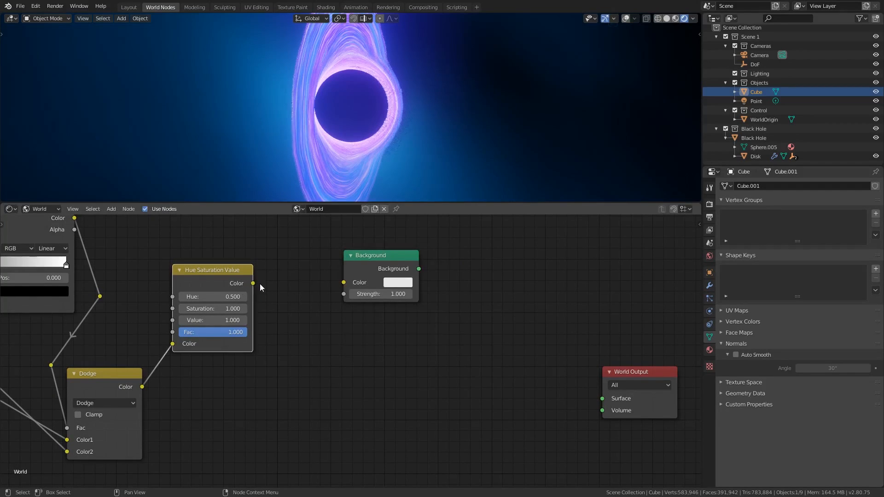
pyautogui.moveTo(253, 283); pyautogui.dragTo(343, 281)
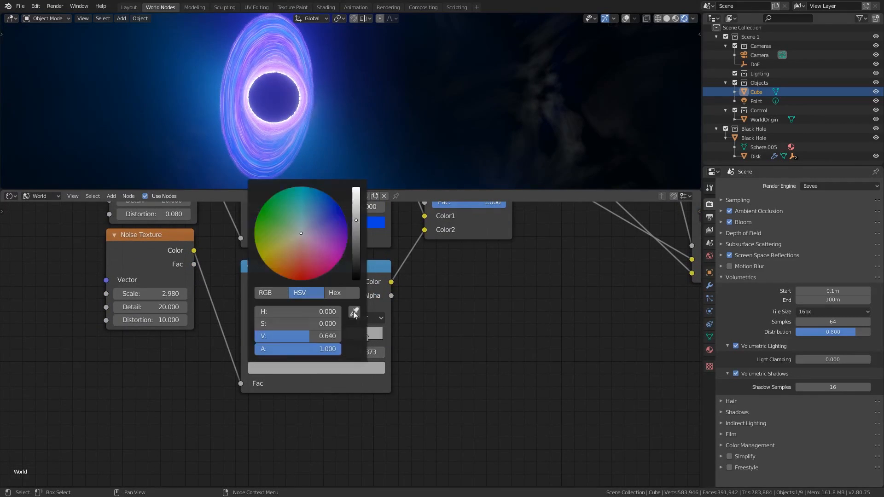
pyautogui.click(440, 128)
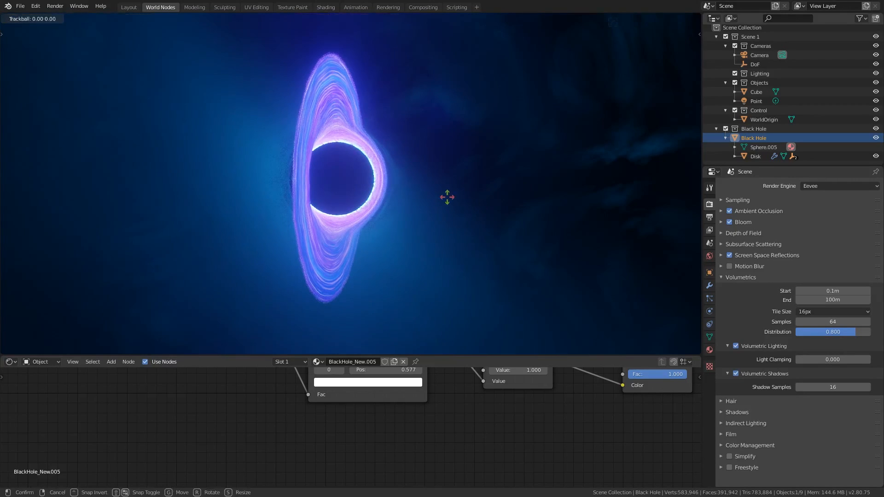
# - Trackball-rotate the black hole so its disk settles at a tilted angle
pyautogui.moveTo(448, 197); pyautogui.dragTo(456, 207)
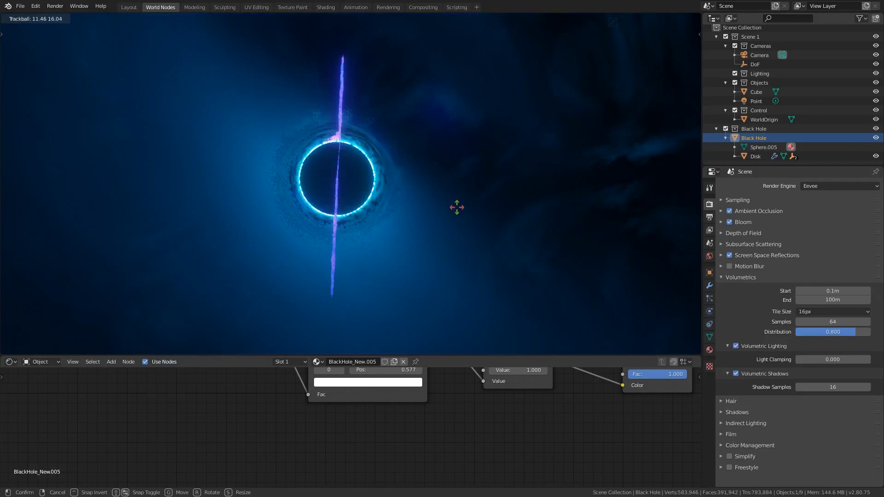
pyautogui.moveTo(456, 207); pyautogui.dragTo(486, 255)
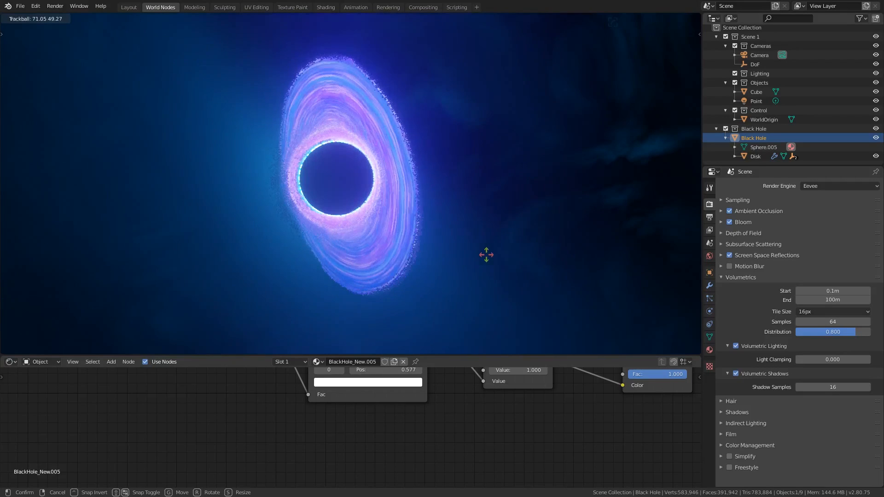
pyautogui.moveTo(486, 254); pyautogui.dragTo(439, 265)
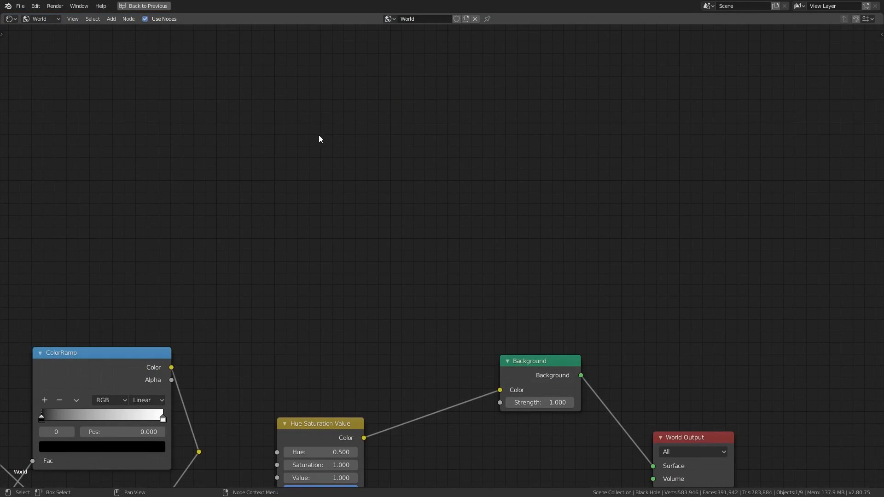
# - Add a Voronoi texture (Scale 200) through a ColorRamp into a Background node at Strength ~23 for the stars
pyautogui.write('voro')
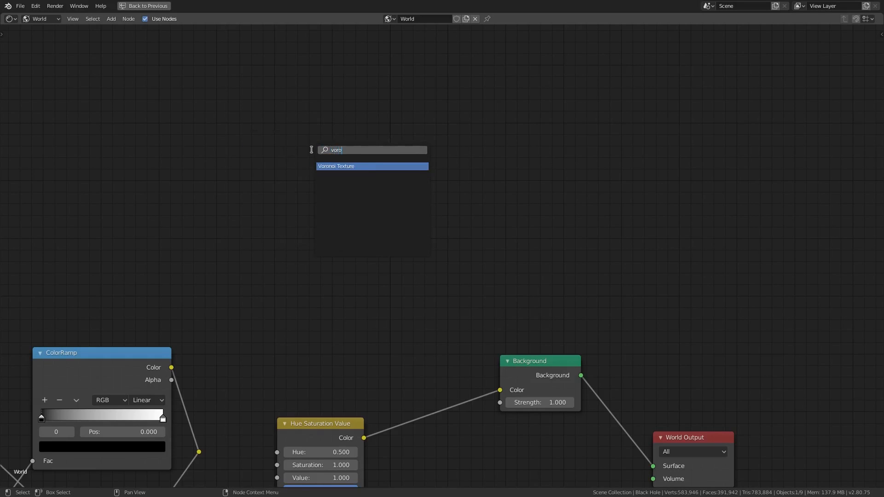
pyautogui.click(336, 165)
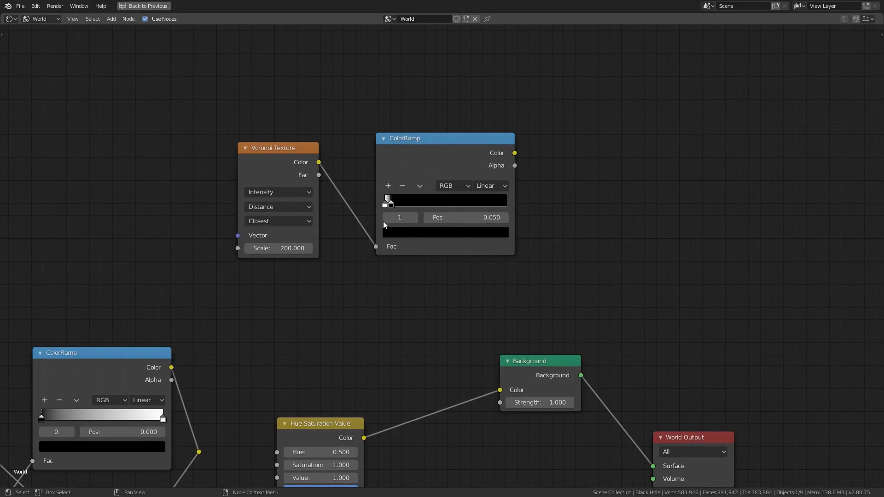
pyautogui.write('back')
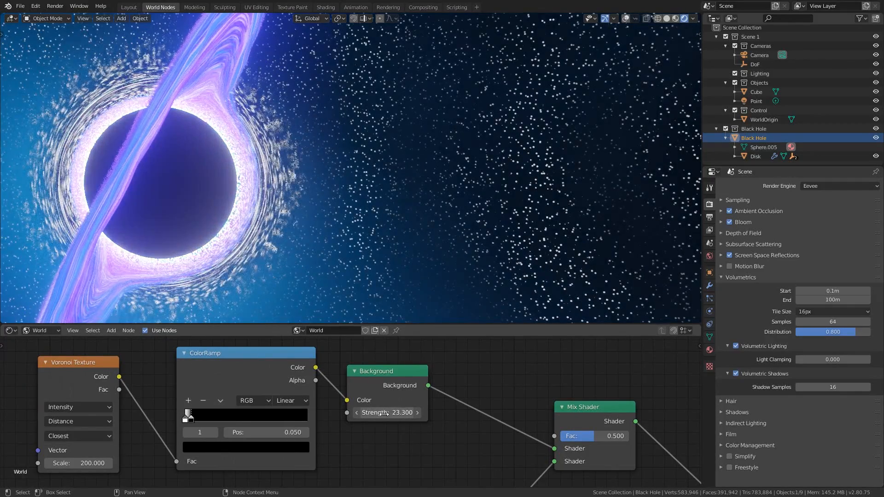
pyautogui.click(387, 412)
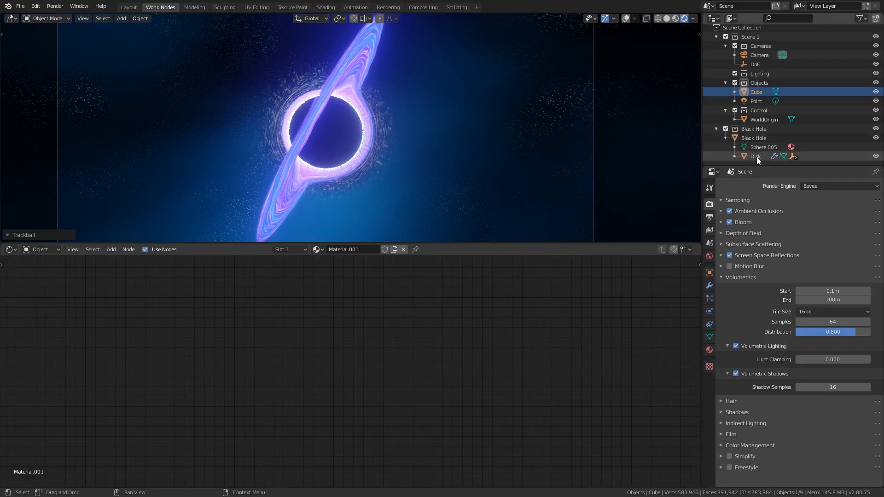
# - Raise the Disk material's emission strength to about 10.850
pyautogui.click(755, 157)
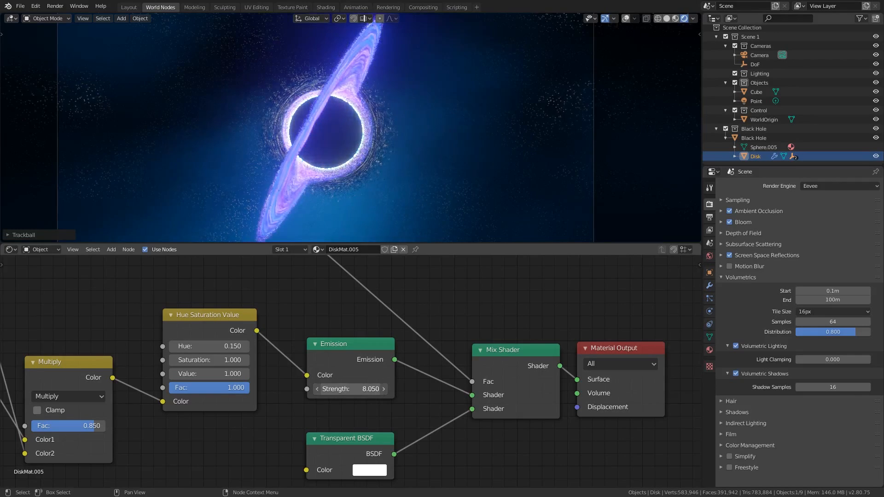
pyautogui.moveTo(350, 388); pyautogui.dragTo(383, 388)
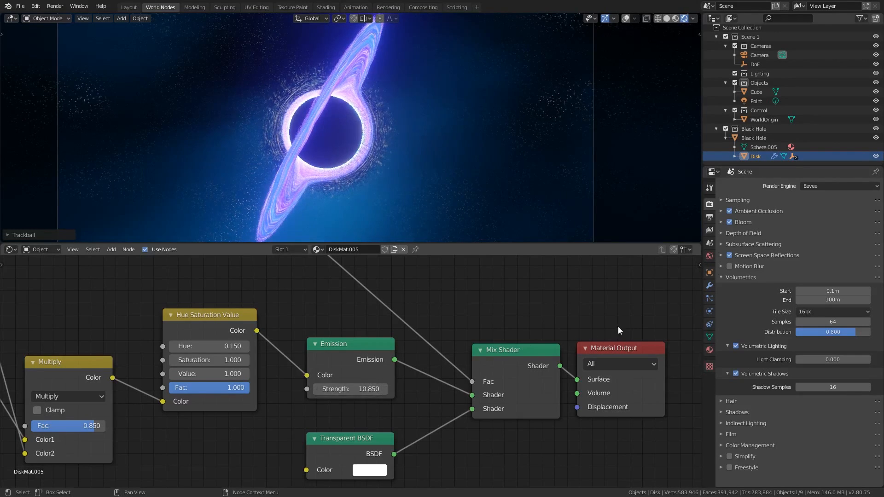
pyautogui.click(743, 221)
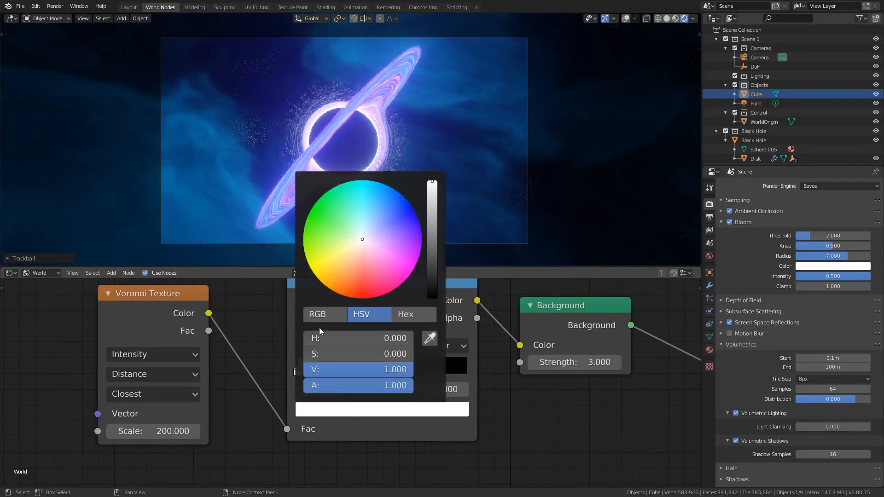
# - Show the orange black hole variant ringed by small planets against a red nebula
pyautogui.click(361, 179)
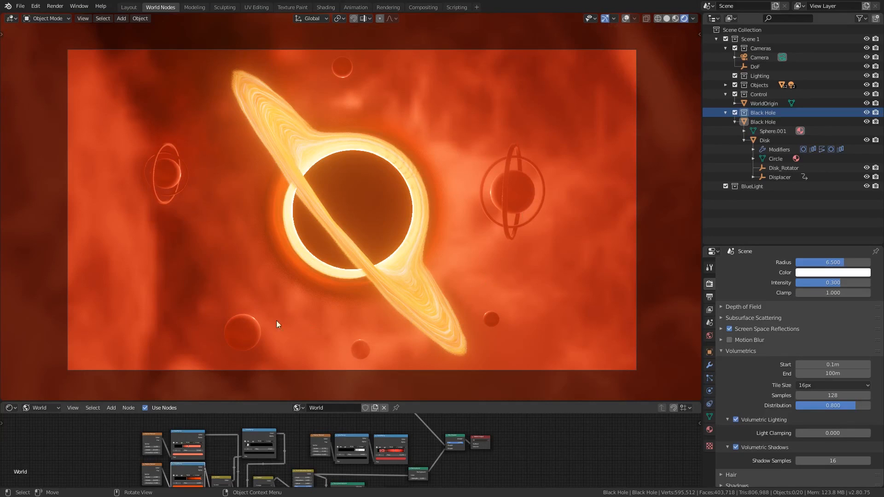
pyautogui.moveTo(536, 202)
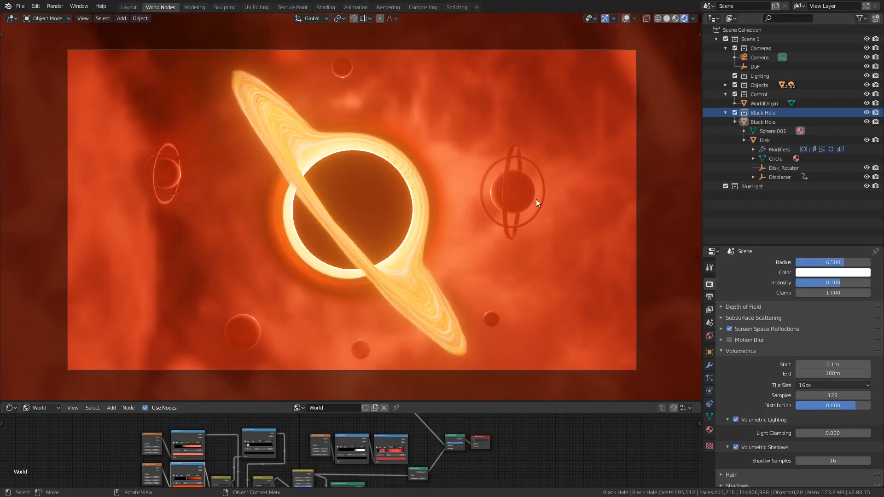